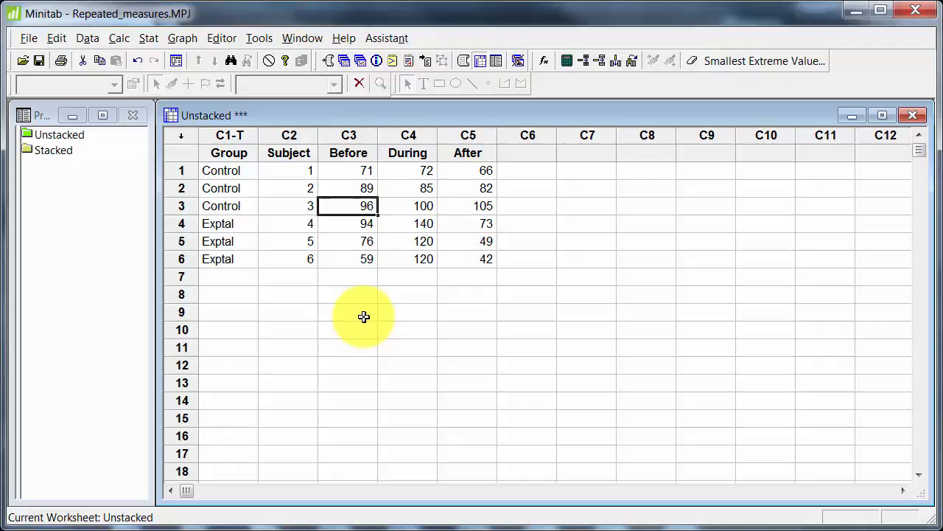
{"action": "mouse_move", "coordinate": [310, 256]}
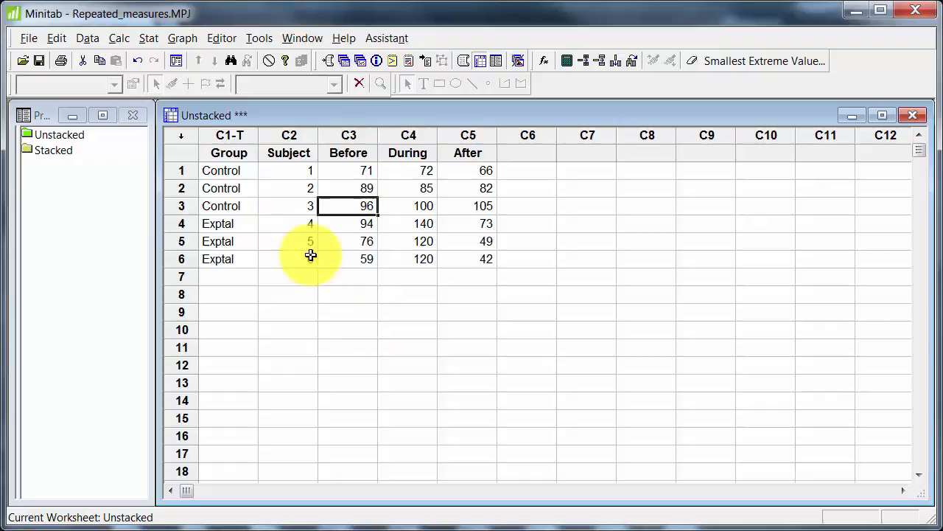
Step: Display Minitab's Stacked worksheet with Group, Time, Subject and Pulse columns
{"action": "left_click", "coordinate": [53, 151]}
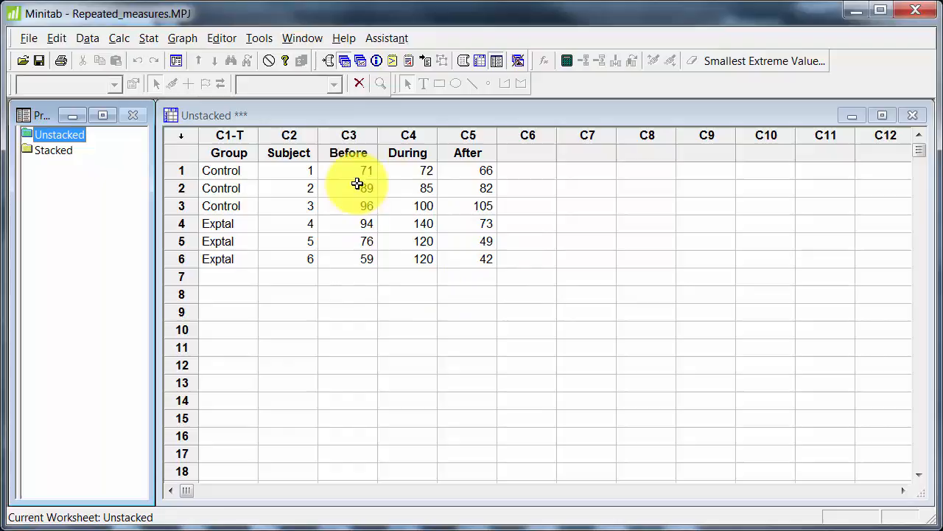
{"action": "left_click", "coordinate": [53, 149]}
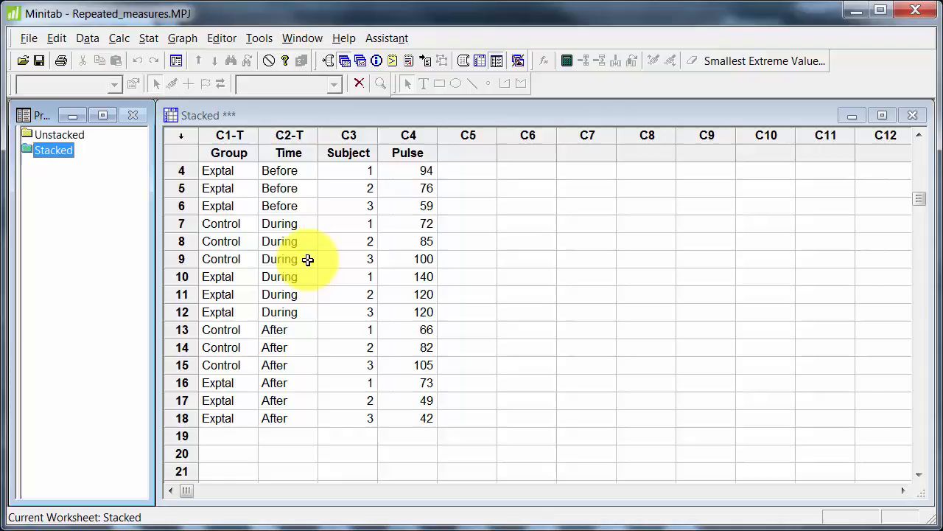
{"action": "left_click", "coordinate": [148, 38]}
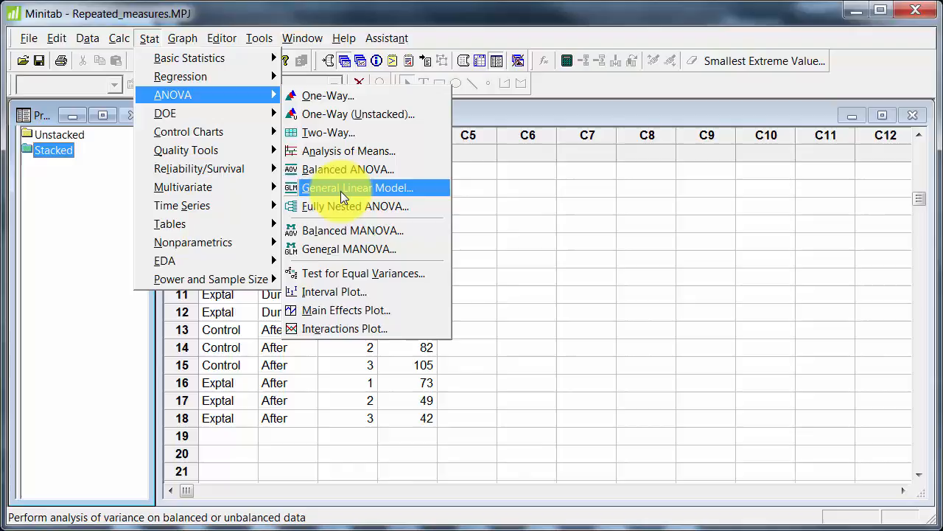
Step: Start a General Linear Model of Pulse with Group, Time, nested Subject, Subject random
{"action": "left_click", "coordinate": [358, 188]}
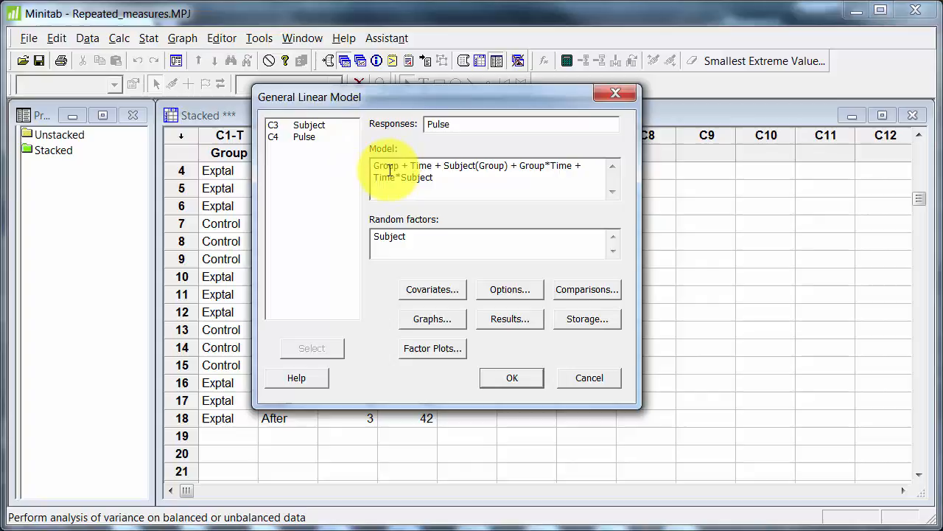
{"action": "mouse_move", "coordinate": [521, 210]}
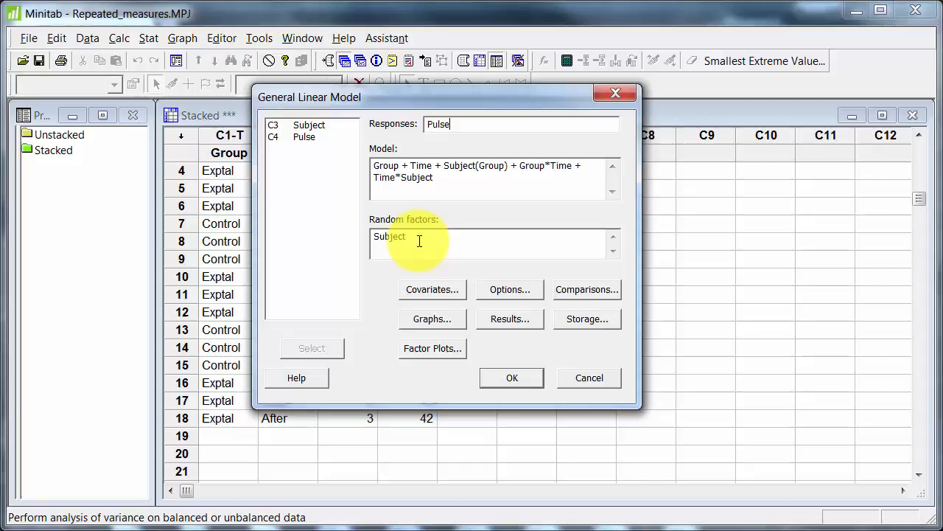
{"action": "mouse_move", "coordinate": [455, 261]}
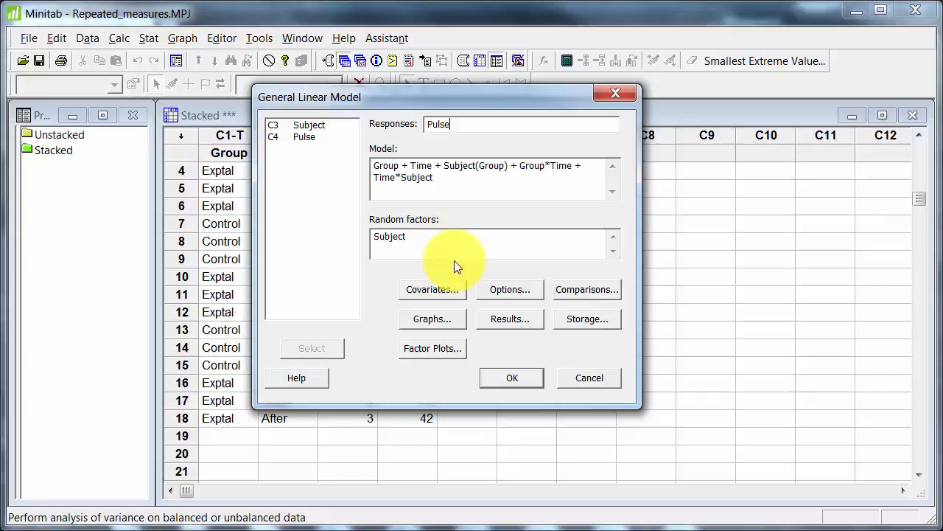
Step: Keep adjusted sums of squares and display expected mean squares and variance components
{"action": "left_click", "coordinate": [509, 289]}
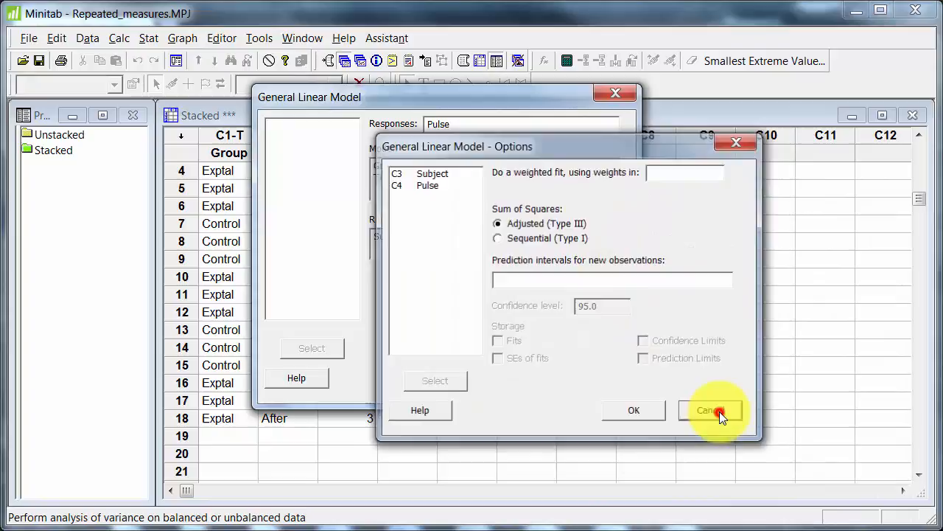
{"action": "left_click", "coordinate": [711, 410]}
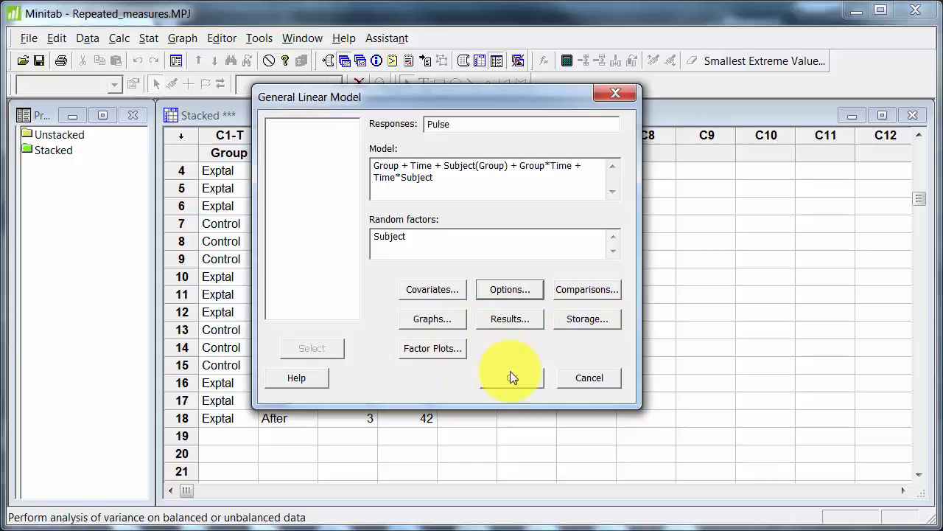
{"action": "left_click", "coordinate": [510, 319]}
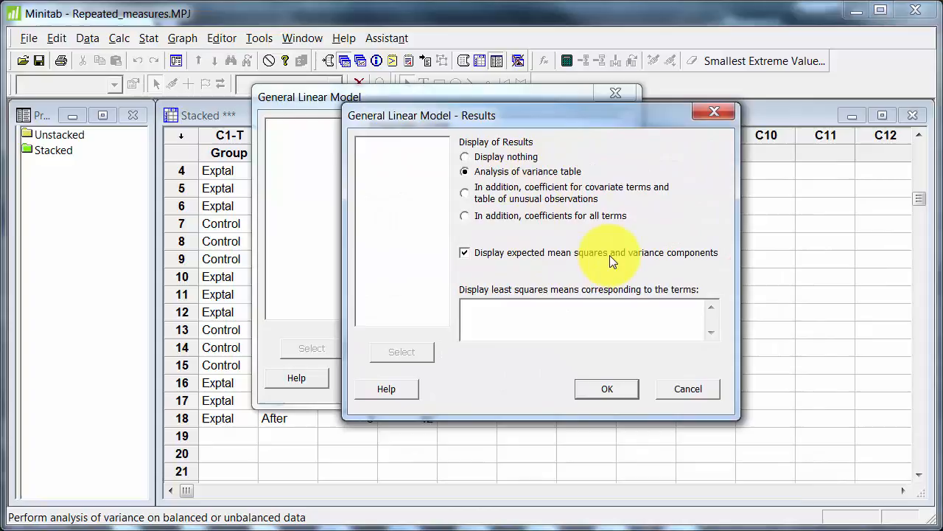
{"action": "left_click", "coordinate": [606, 388]}
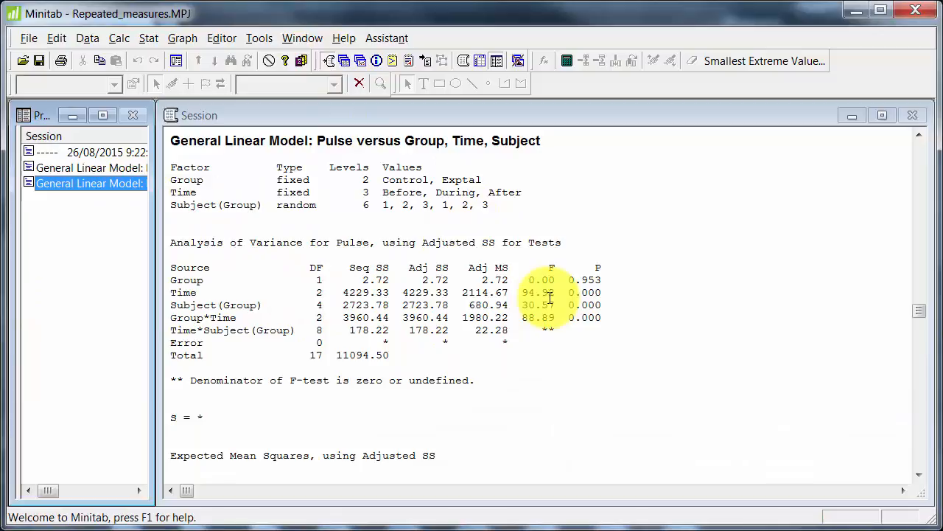
{"action": "mouse_move", "coordinate": [493, 378]}
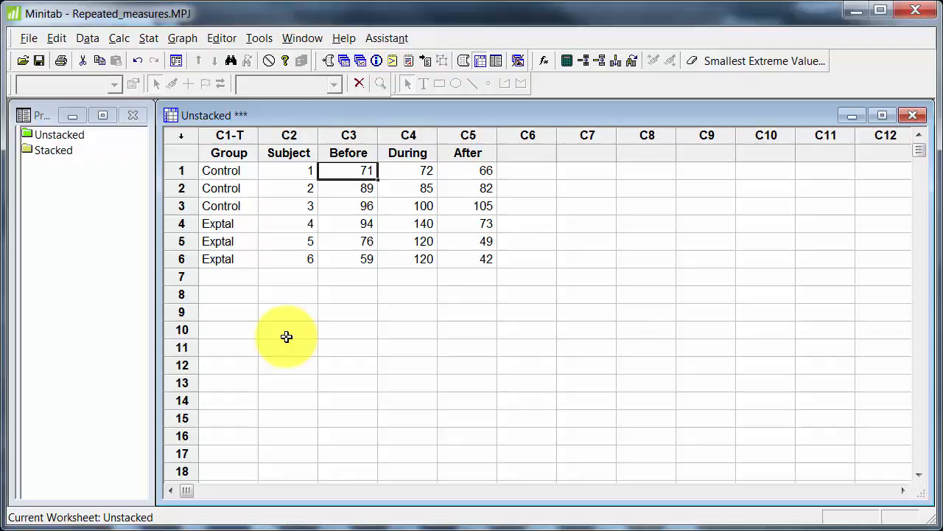
Step: Run the GLM and review the Pulse ANOVA table's F values for each term
{"action": "left_click", "coordinate": [468, 170]}
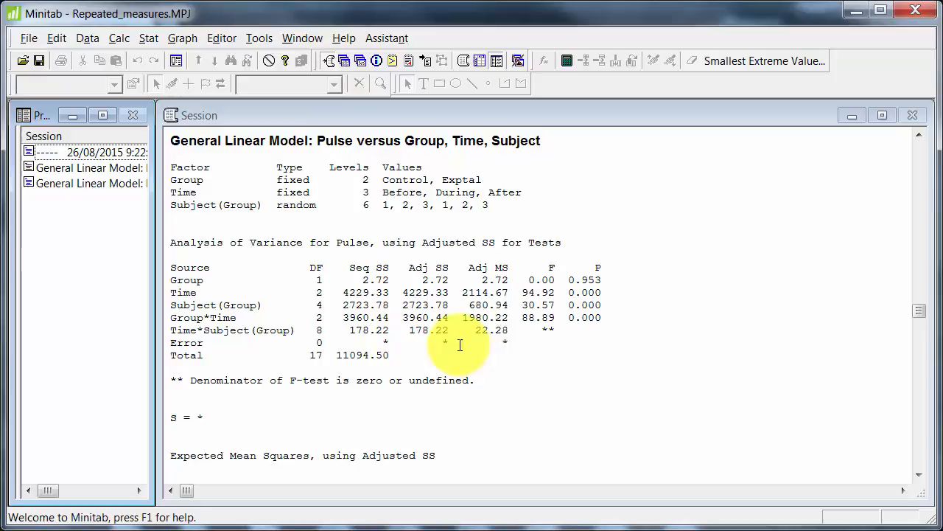
{"action": "mouse_move", "coordinate": [521, 346]}
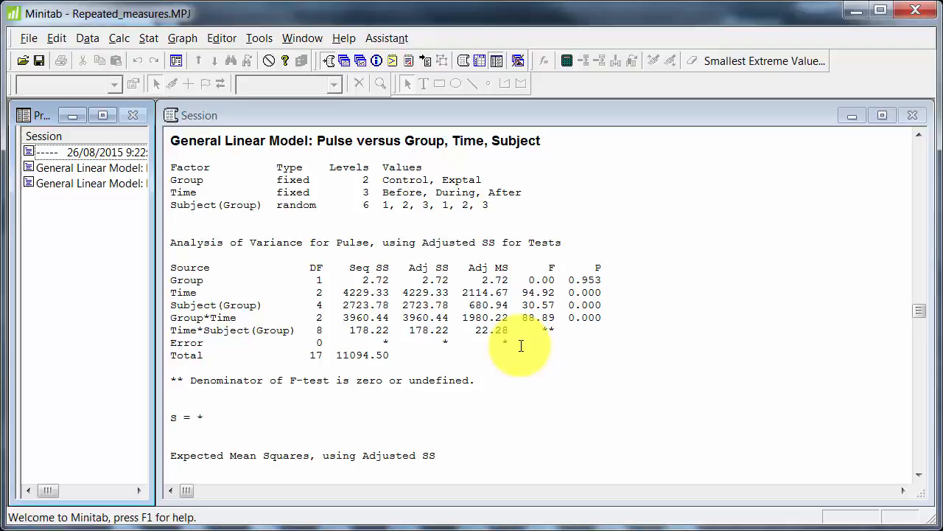
{"action": "mouse_move", "coordinate": [538, 356]}
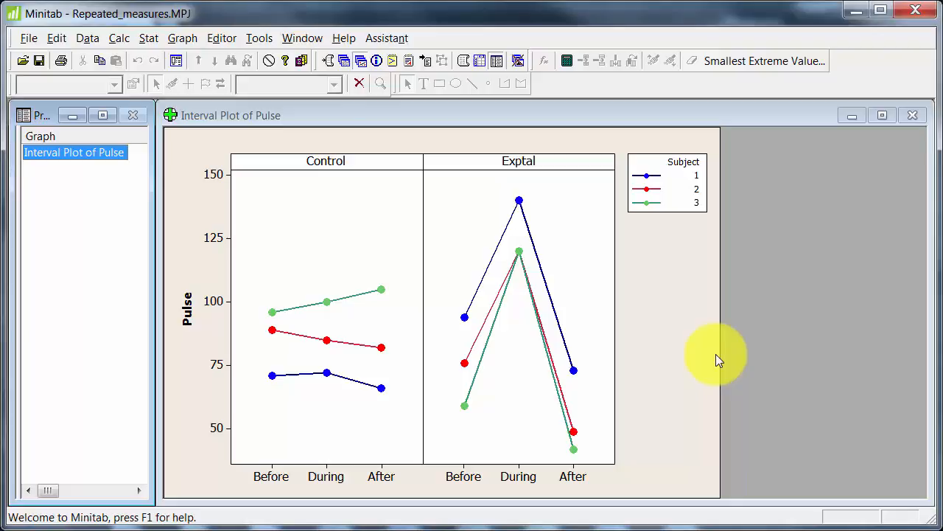
{"action": "mouse_move", "coordinate": [300, 243]}
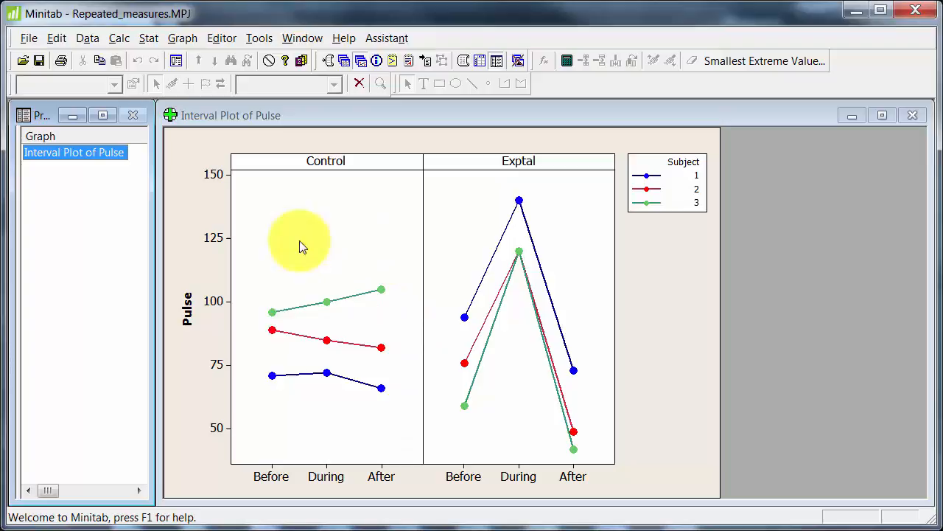
{"action": "mouse_move", "coordinate": [307, 414]}
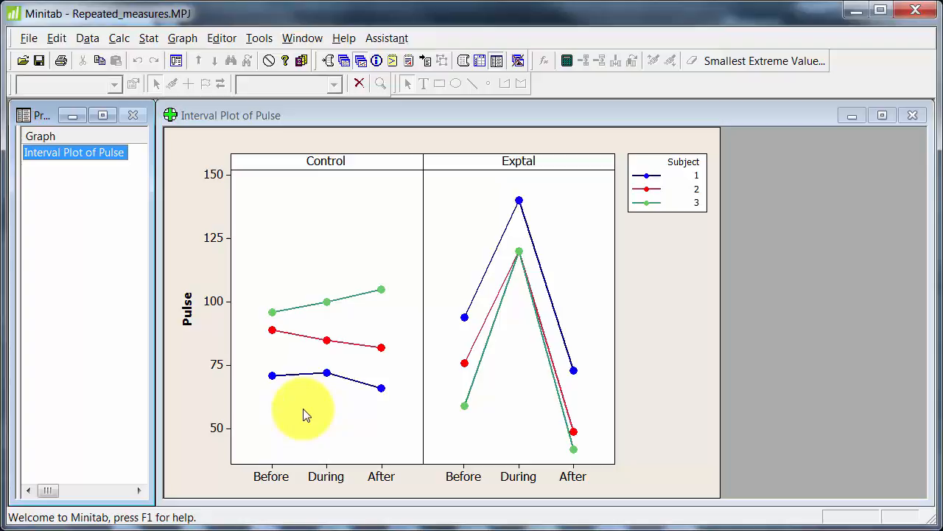
{"action": "mouse_move", "coordinate": [377, 299]}
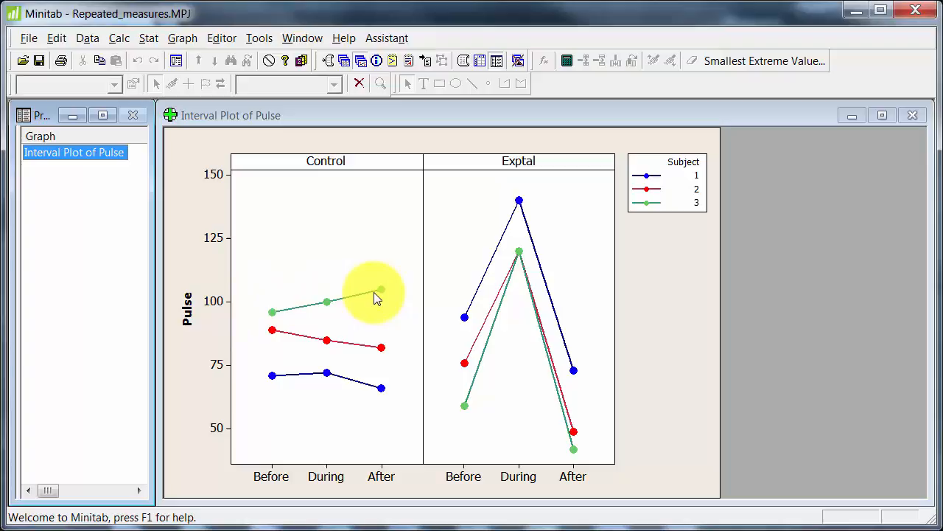
{"action": "mouse_move", "coordinate": [363, 410]}
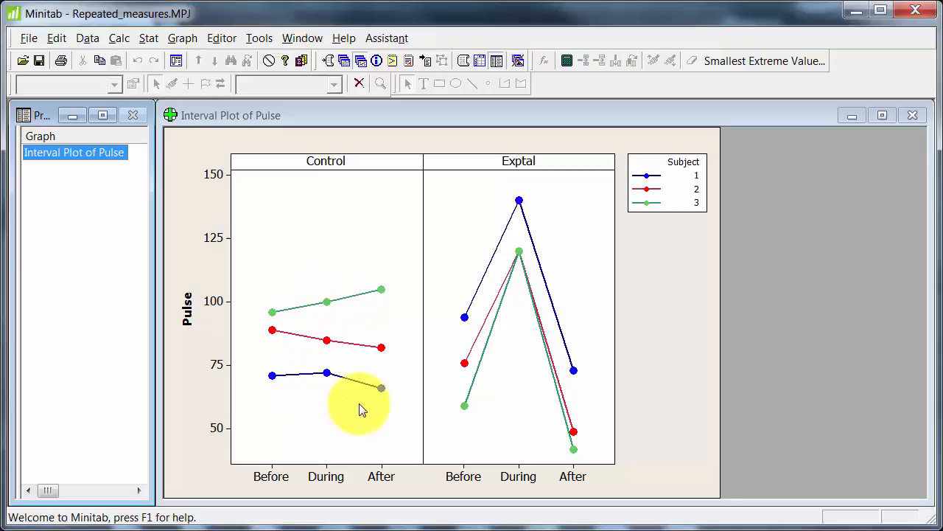
{"action": "mouse_move", "coordinate": [531, 295]}
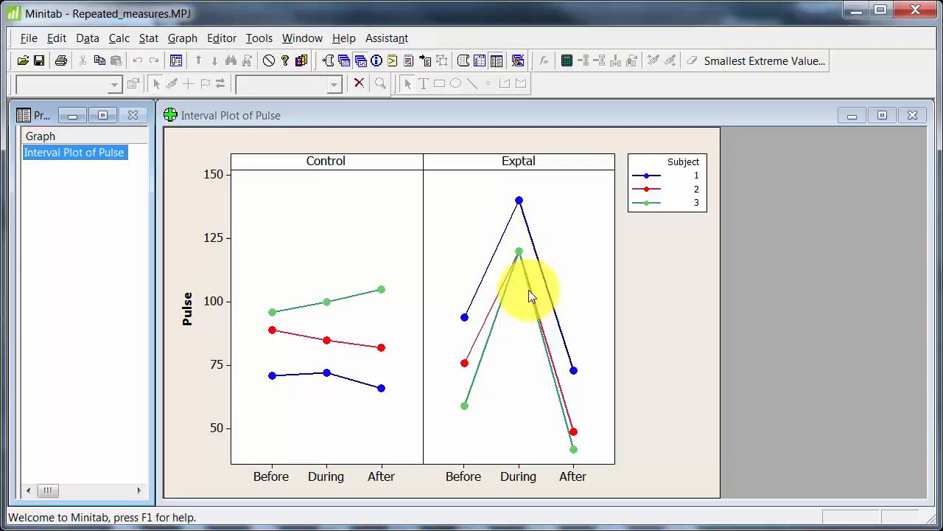
{"action": "mouse_move", "coordinate": [556, 358]}
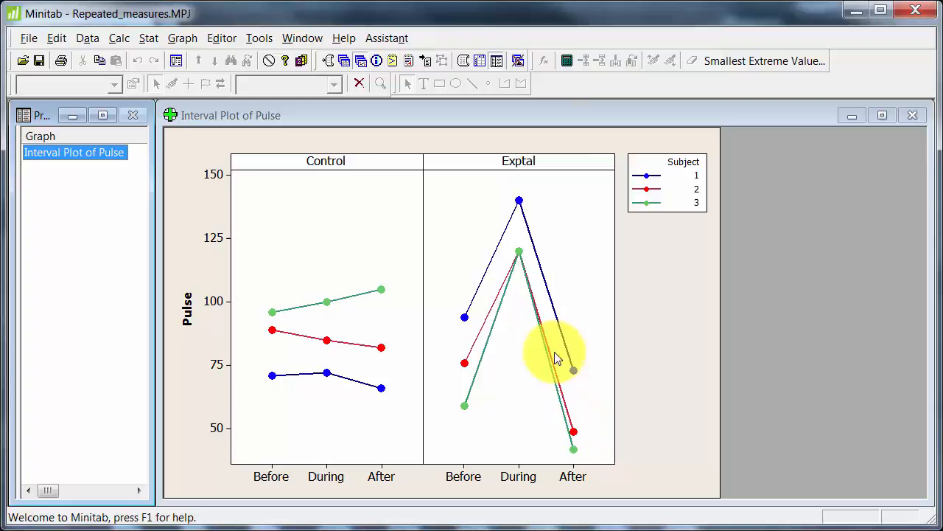
{"action": "mouse_move", "coordinate": [513, 331]}
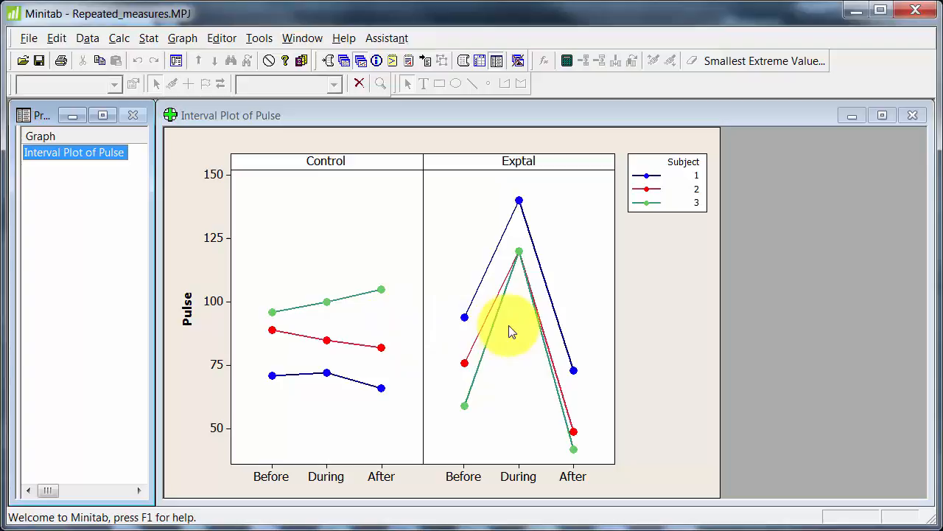
{"action": "mouse_move", "coordinate": [320, 85]}
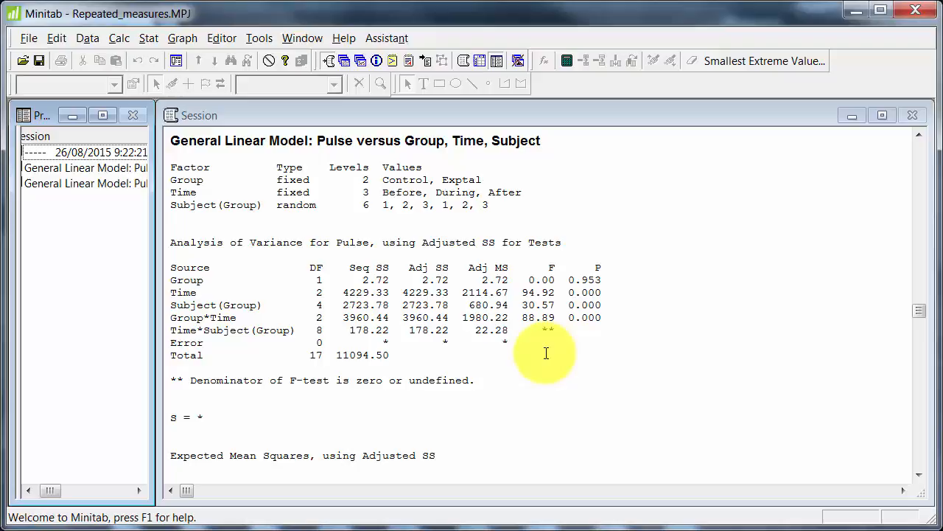
Step: Scroll the General Linear Model: Pulse versus Group, Time, Subject output in the Session window
{"action": "scroll", "scroll_direction": "down", "scroll_amount": 3}
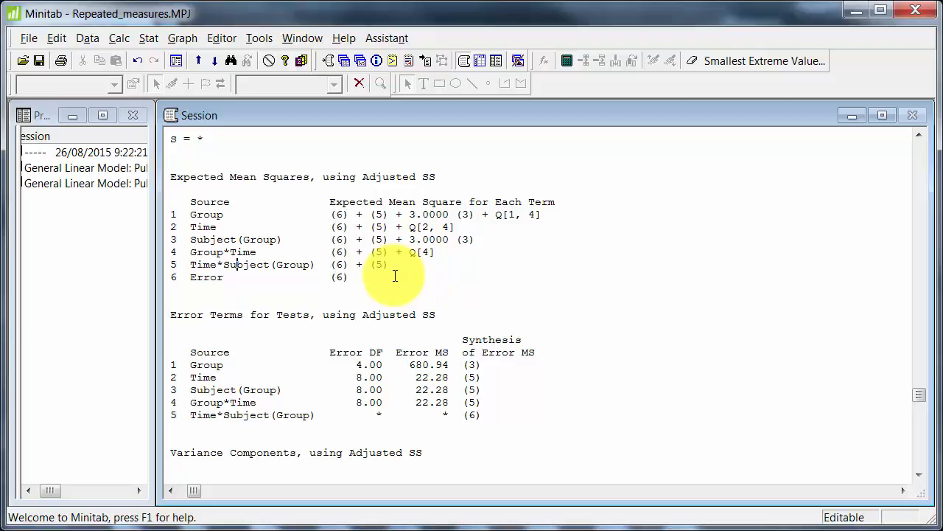
{"action": "mouse_move", "coordinate": [394, 251]}
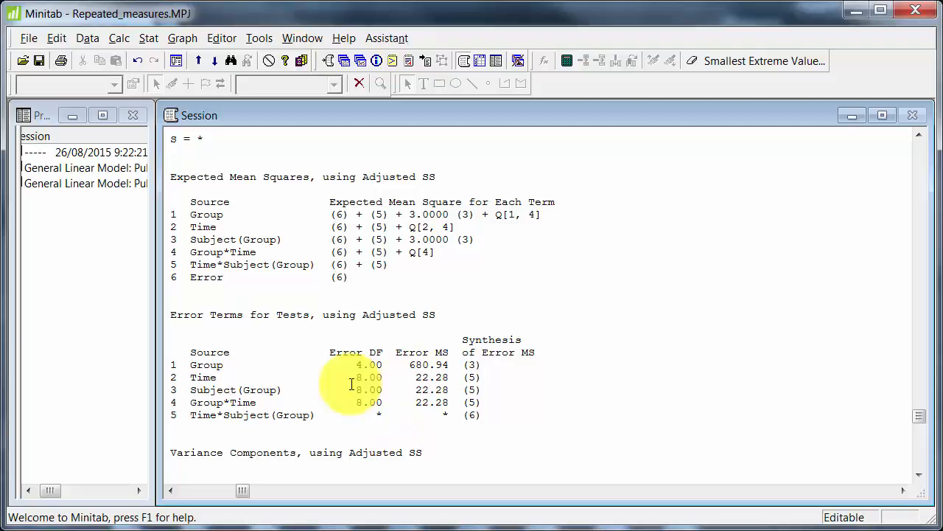
{"action": "mouse_move", "coordinate": [931, 204]}
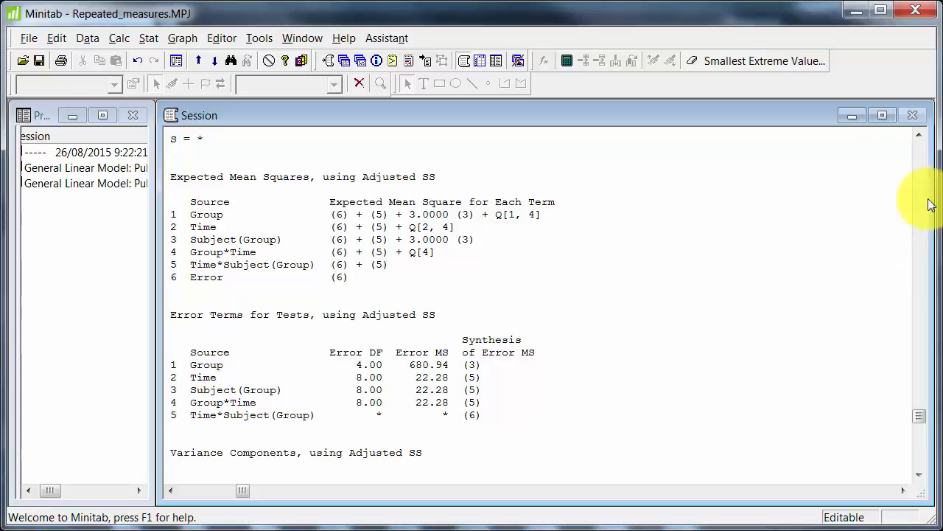
Step: Scroll back up to the ANOVA table's F and P values in the Session output
{"action": "scroll", "scroll_direction": "up", "scroll_amount": 3}
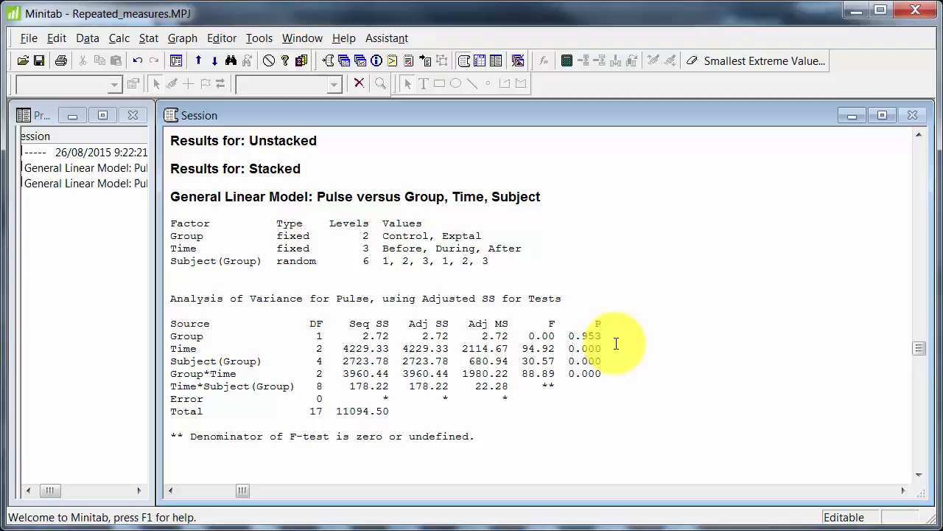
{"action": "scroll", "scroll_direction": "down", "scroll_amount": 3}
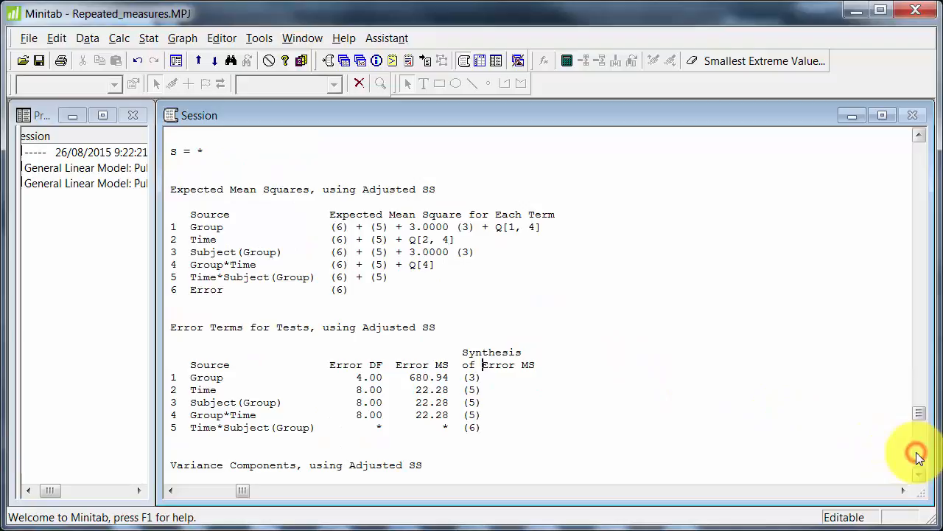
{"action": "scroll", "scroll_direction": "up", "scroll_amount": 3}
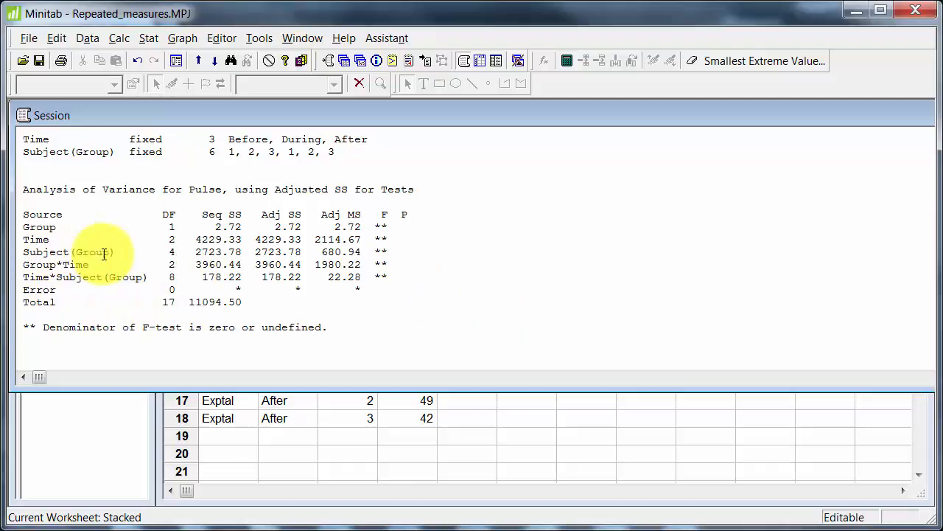
{"action": "mouse_move", "coordinate": [474, 286]}
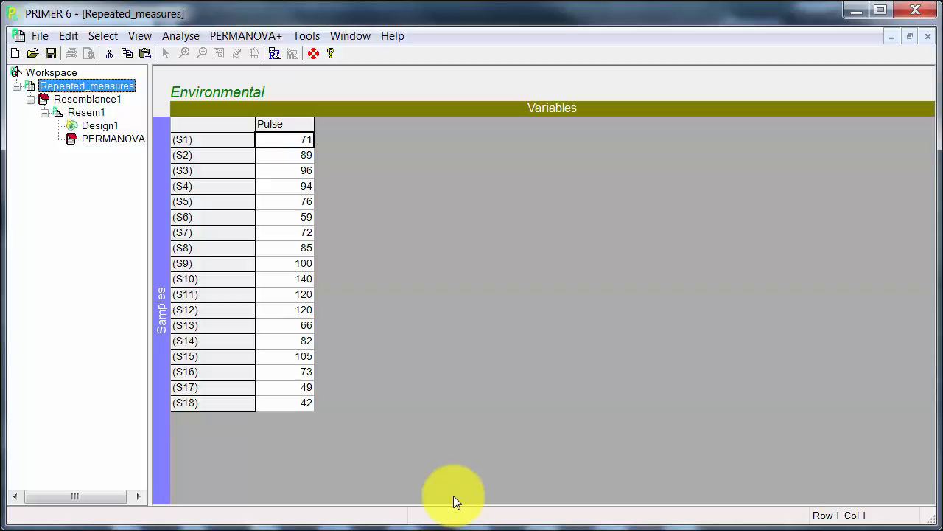
{"action": "mouse_move", "coordinate": [451, 492]}
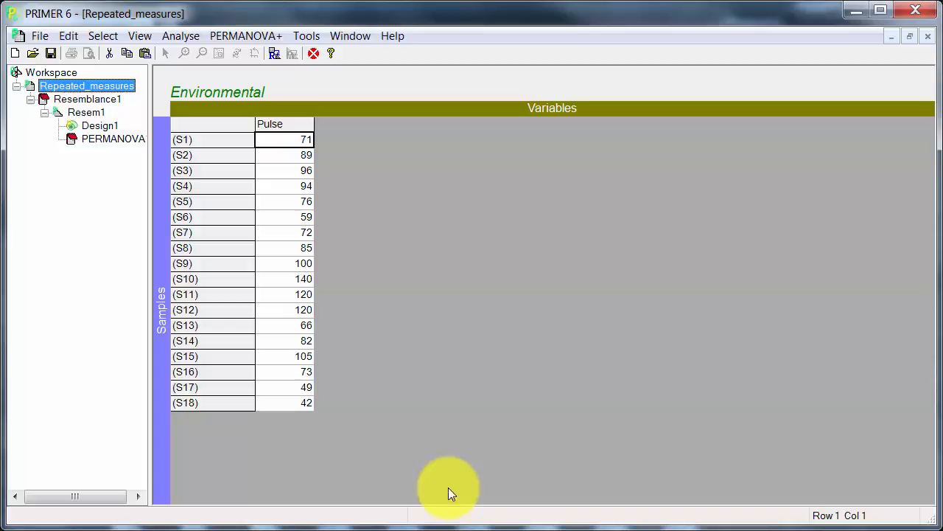
{"action": "mouse_move", "coordinate": [268, 417]}
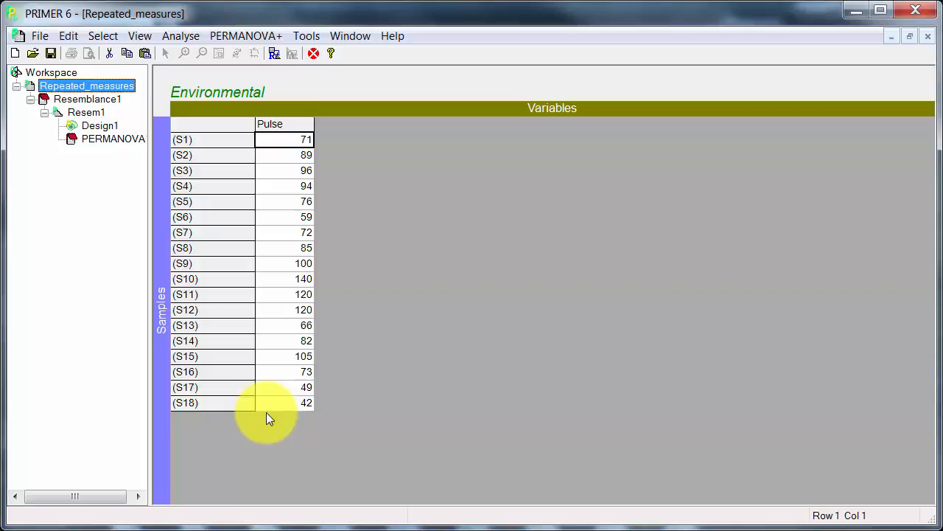
{"action": "mouse_move", "coordinate": [285, 408]}
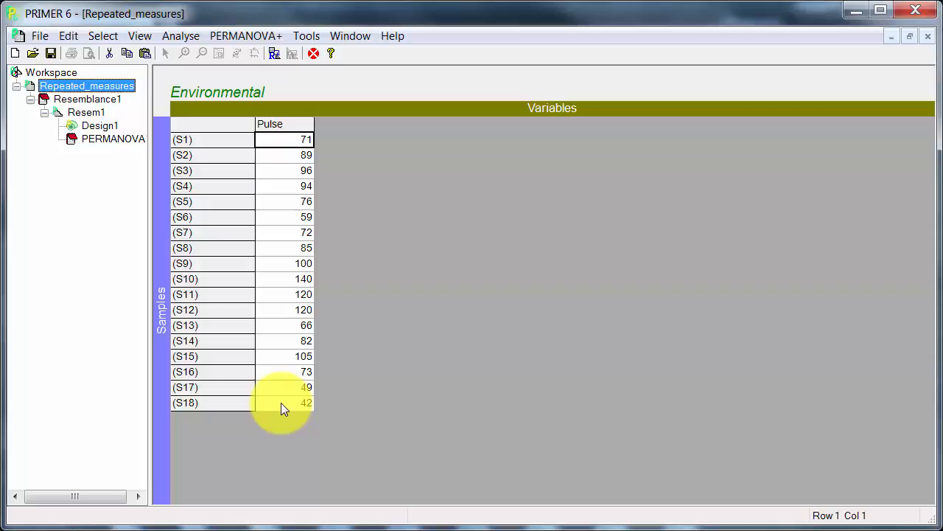
Step: Open Euclidean distance resemblance settings for the Repeated_measures worksheet
{"action": "left_click", "coordinate": [86, 111]}
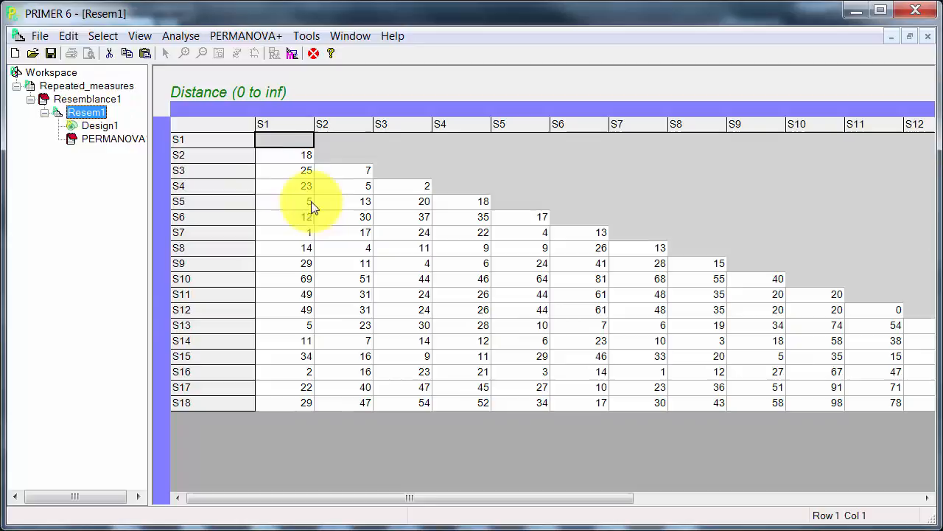
{"action": "mouse_move", "coordinate": [359, 162]}
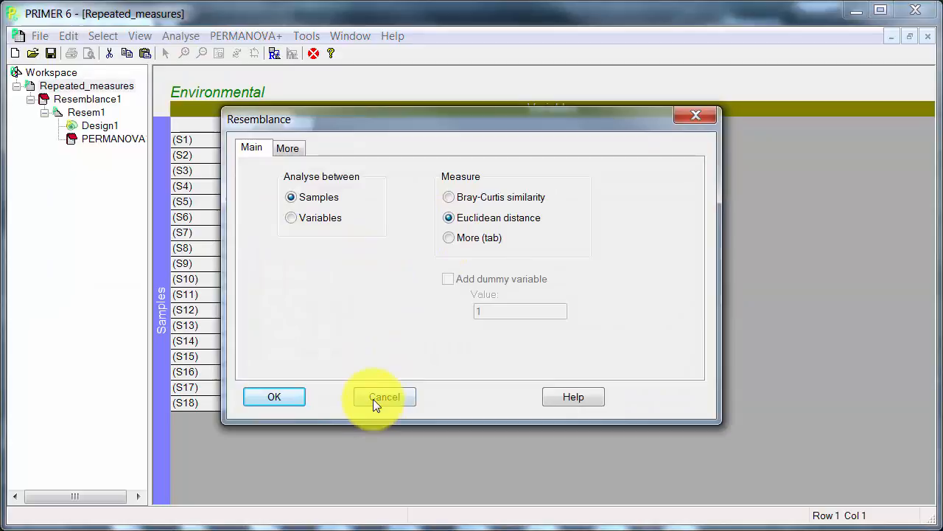
Step: Cancel the Resemblance dialog to start a Design1, Type III, 999-permutation PERMANOVA on Resem1
{"action": "left_click", "coordinate": [384, 396]}
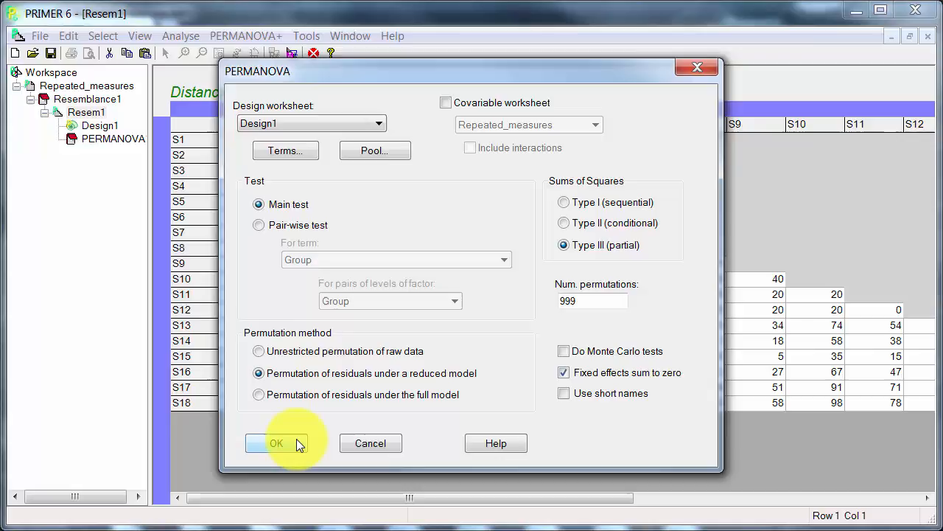
Step: Run the PERMANOVA and accept the 'No replication at the lowest level' warning
{"action": "left_click", "coordinate": [276, 443]}
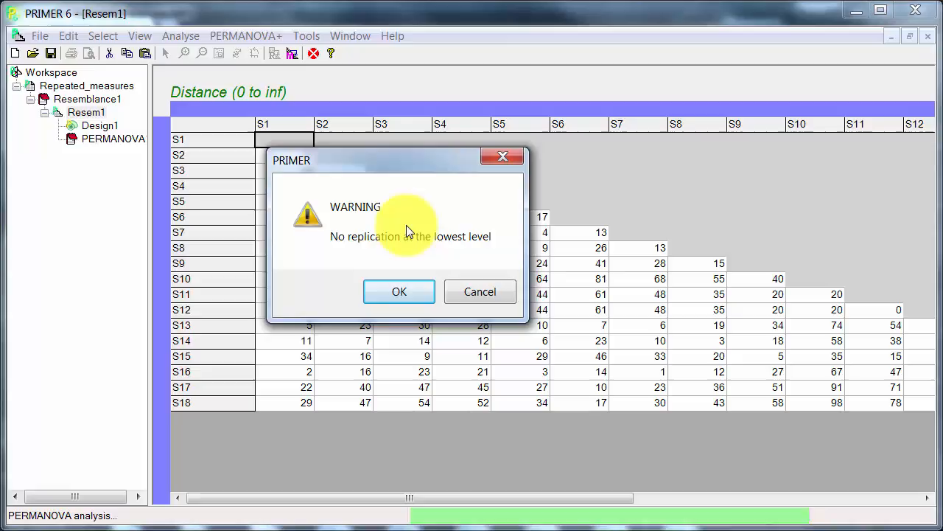
{"action": "left_click", "coordinate": [398, 291]}
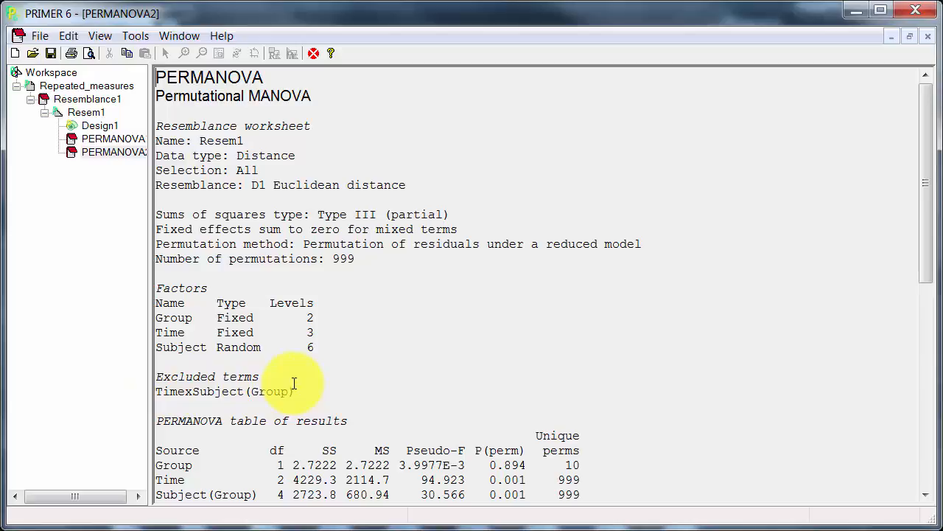
{"action": "scroll", "scroll_direction": "down", "scroll_amount": 3}
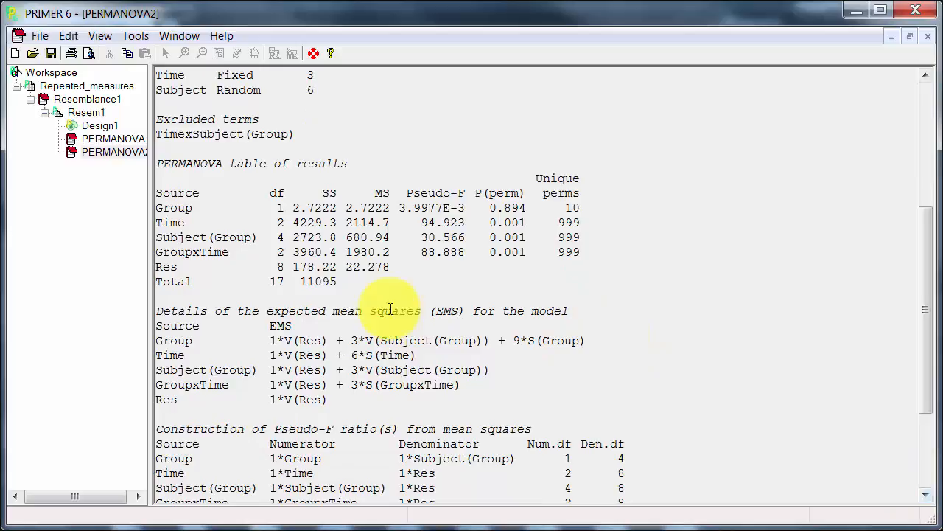
{"action": "mouse_move", "coordinate": [395, 267]}
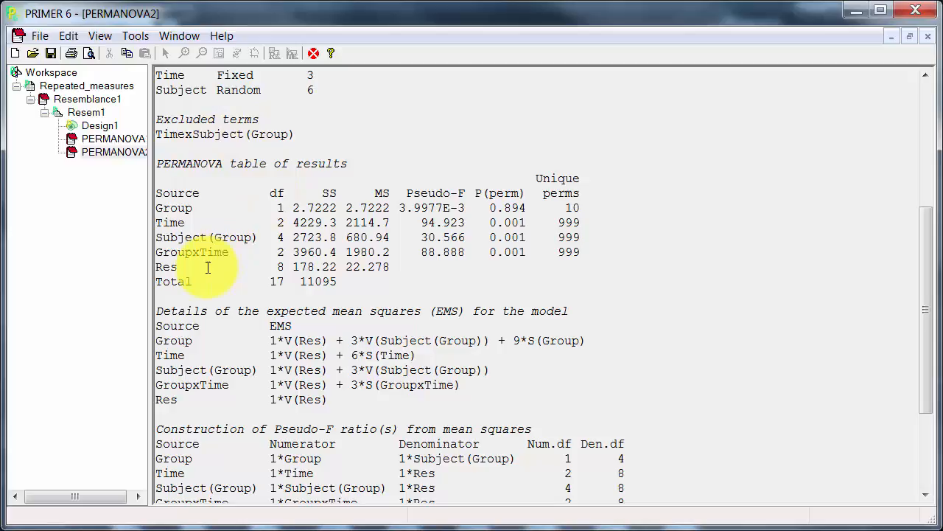
{"action": "mouse_move", "coordinate": [666, 303]}
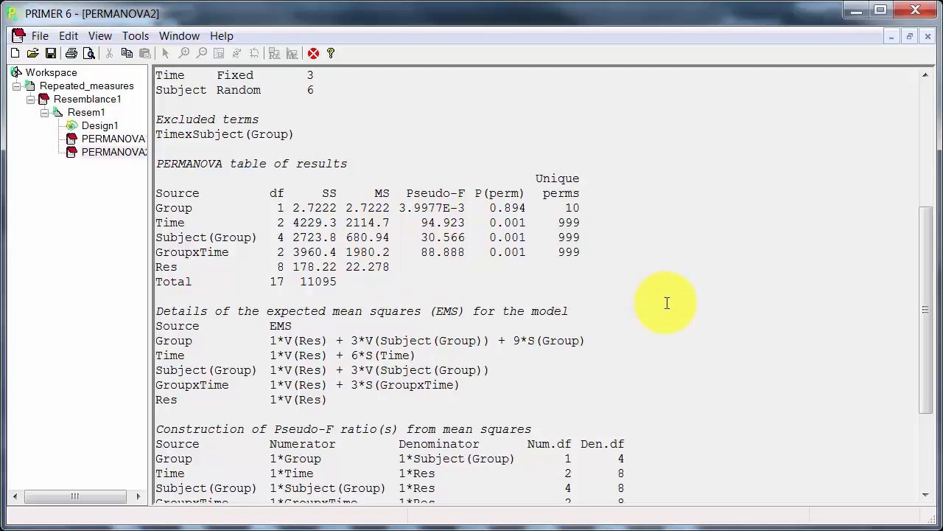
{"action": "mouse_move", "coordinate": [678, 296]}
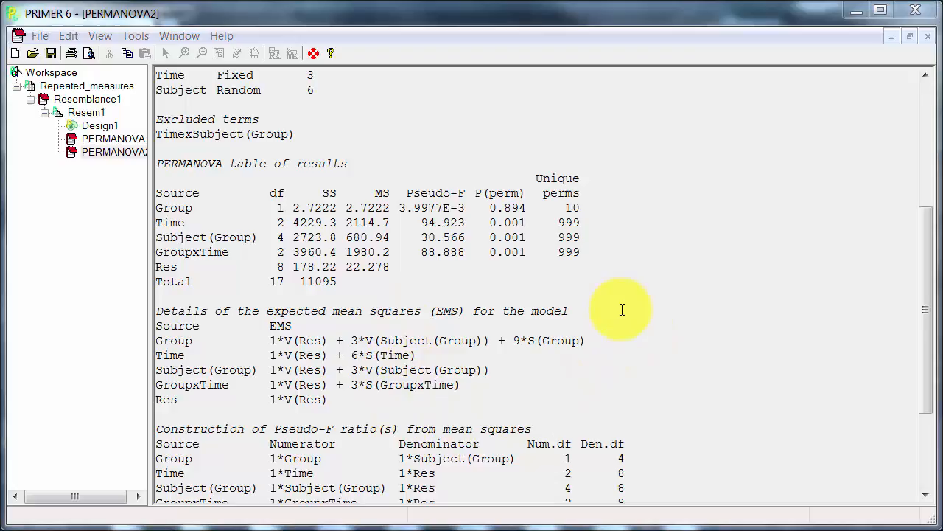
{"action": "mouse_move", "coordinate": [455, 261]}
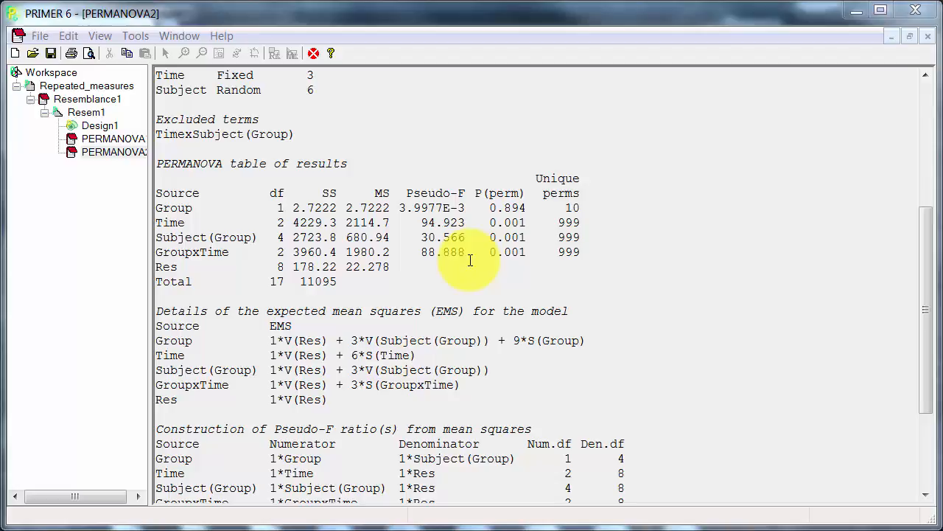
{"action": "mouse_move", "coordinate": [670, 349]}
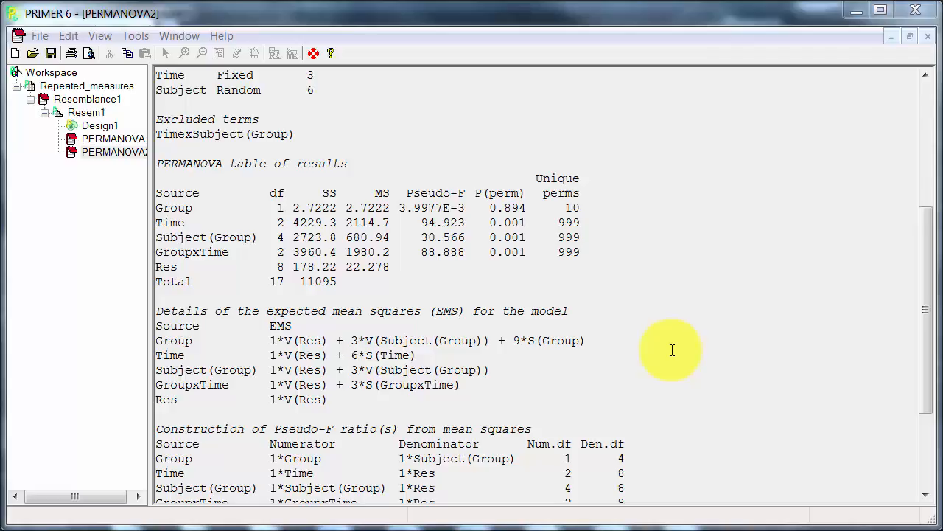
{"action": "mouse_move", "coordinate": [749, 382]}
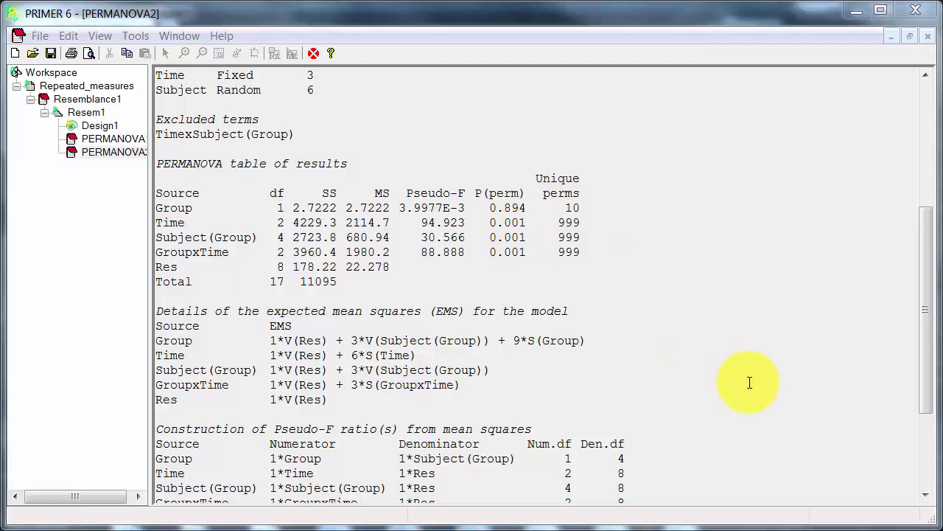
{"action": "mouse_move", "coordinate": [838, 436]}
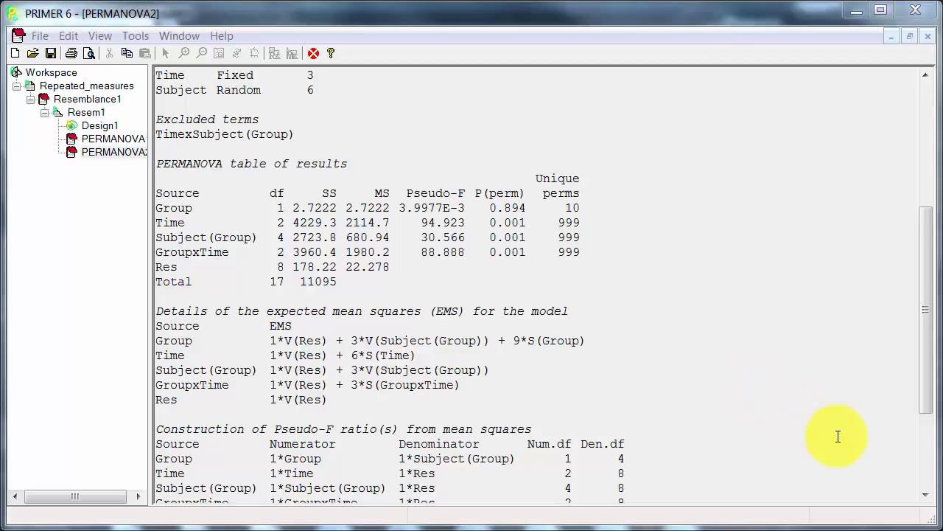
{"action": "mouse_move", "coordinate": [814, 412]}
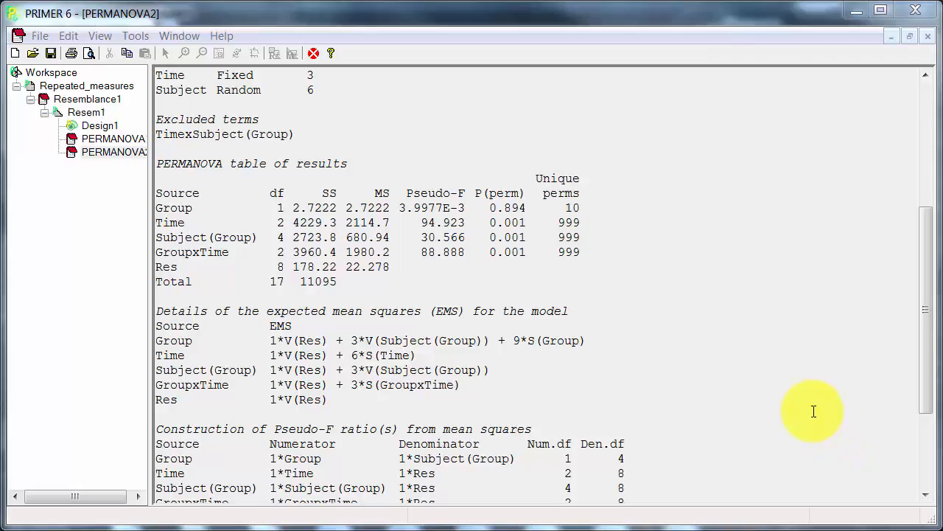
Step: Select Resem1 and reopen the PERMANOVA dialog with Design1, Type III, 999 permutations
{"action": "left_click", "coordinate": [246, 35]}
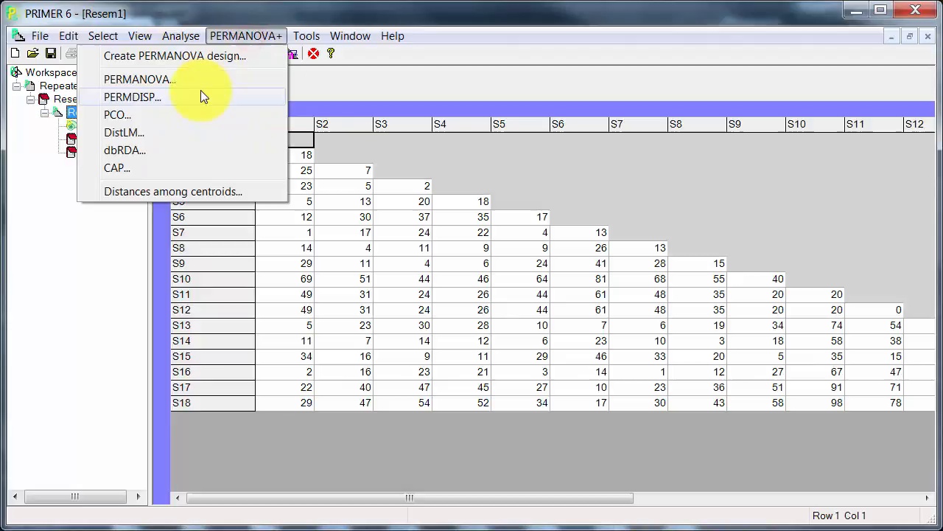
{"action": "left_click", "coordinate": [139, 79]}
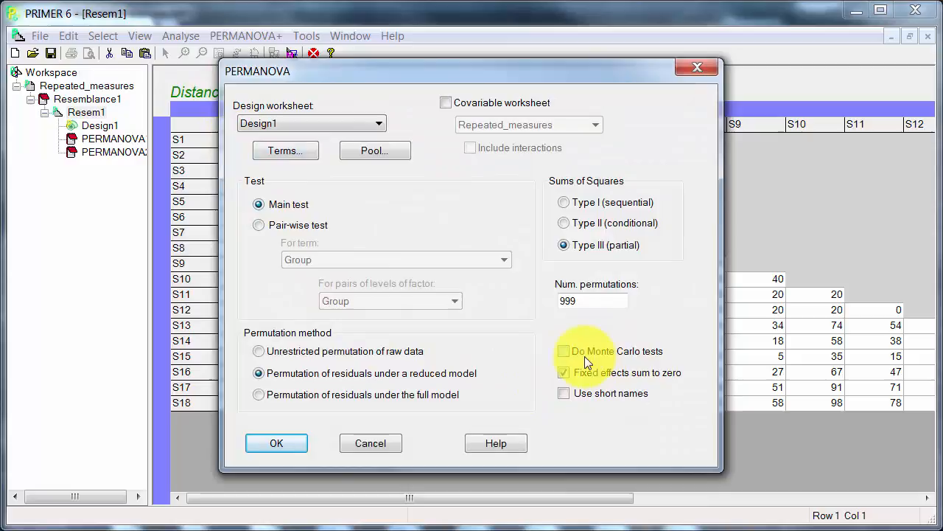